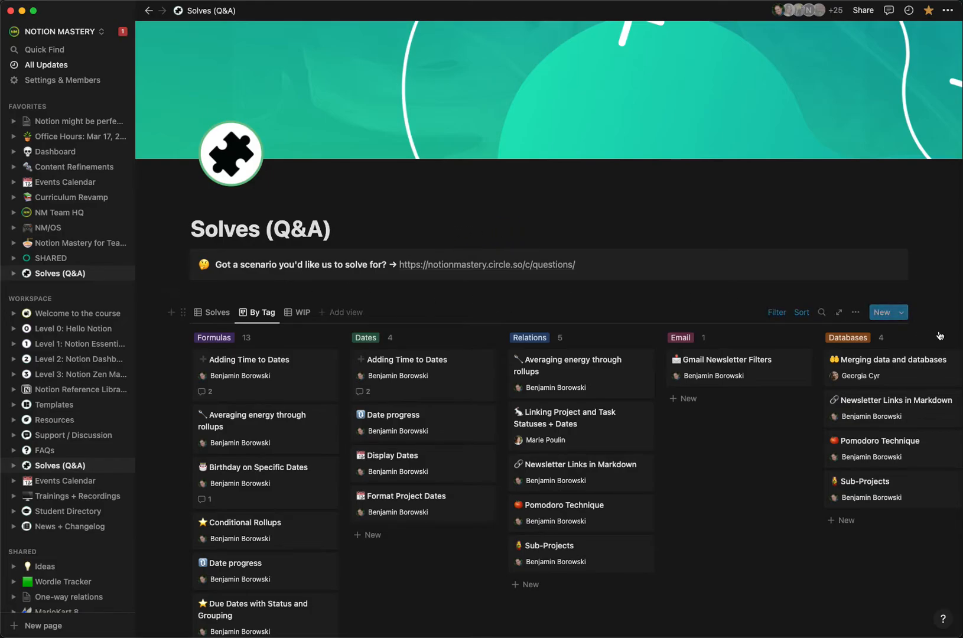
# Turn on Show database title in the By Tag board's layout settings so 'Solves' appears above the columns
pyautogui.click(855, 312)
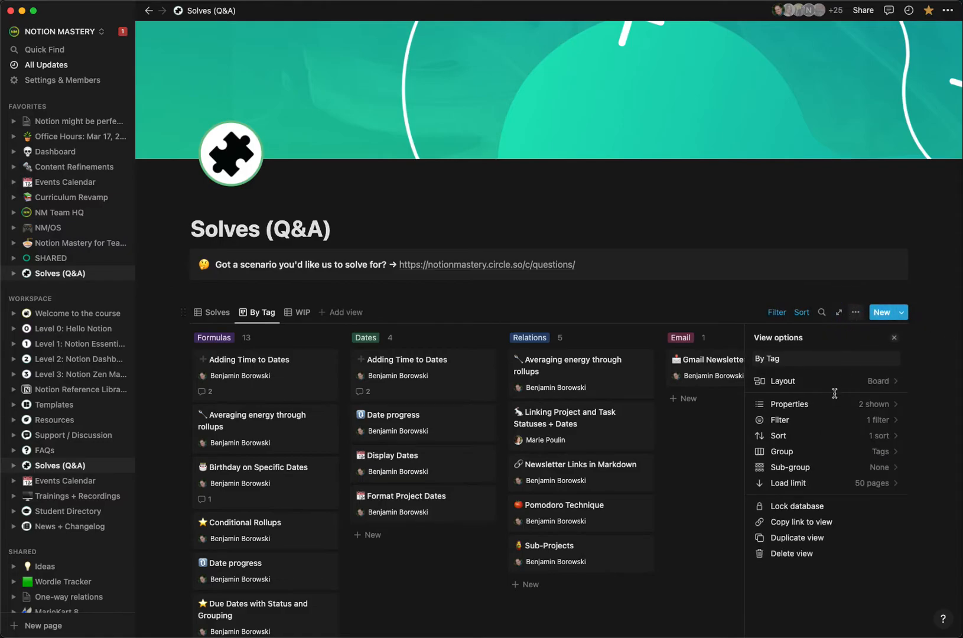
pyautogui.click(780, 380)
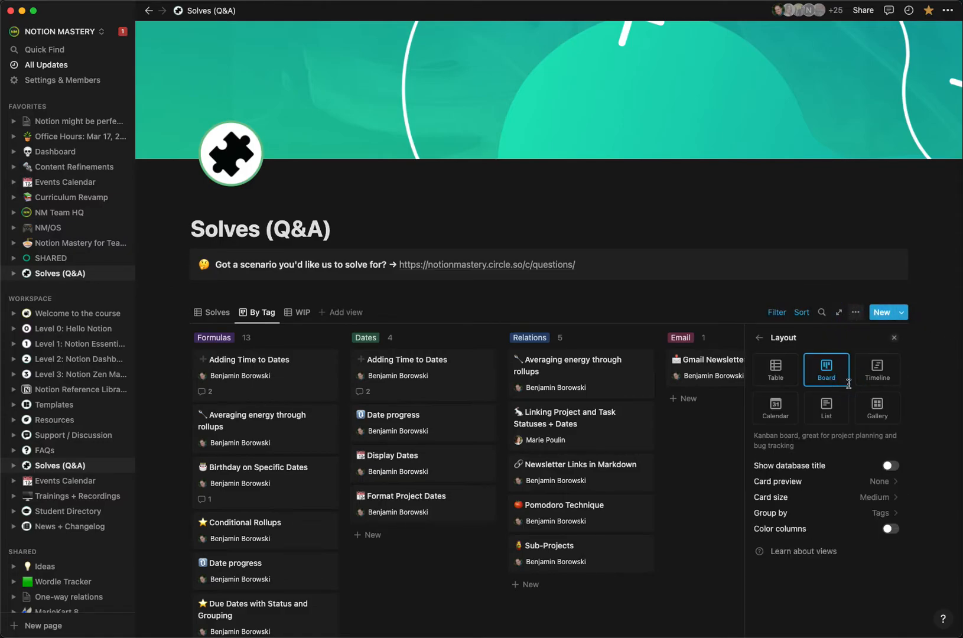
pyautogui.click(890, 464)
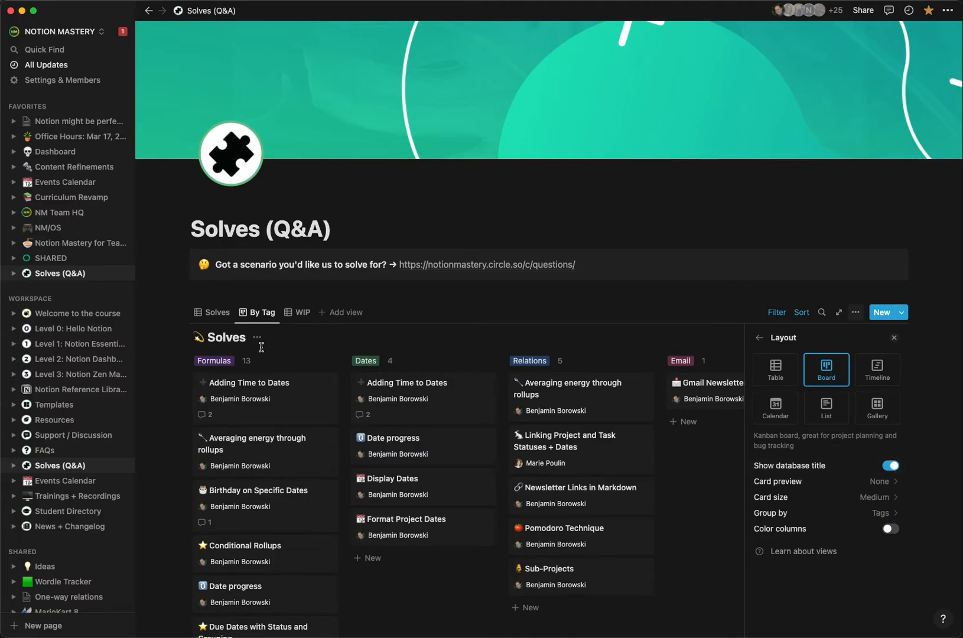
pyautogui.click(894, 336)
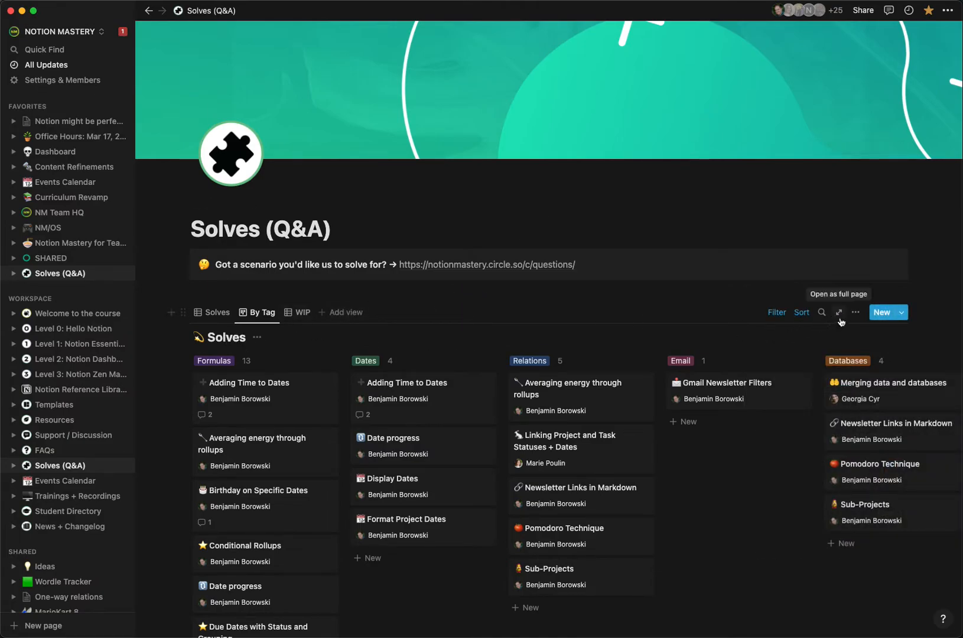
# Expand the Solves database to a full page and review its Share permissions for members and groups
pyautogui.click(838, 312)
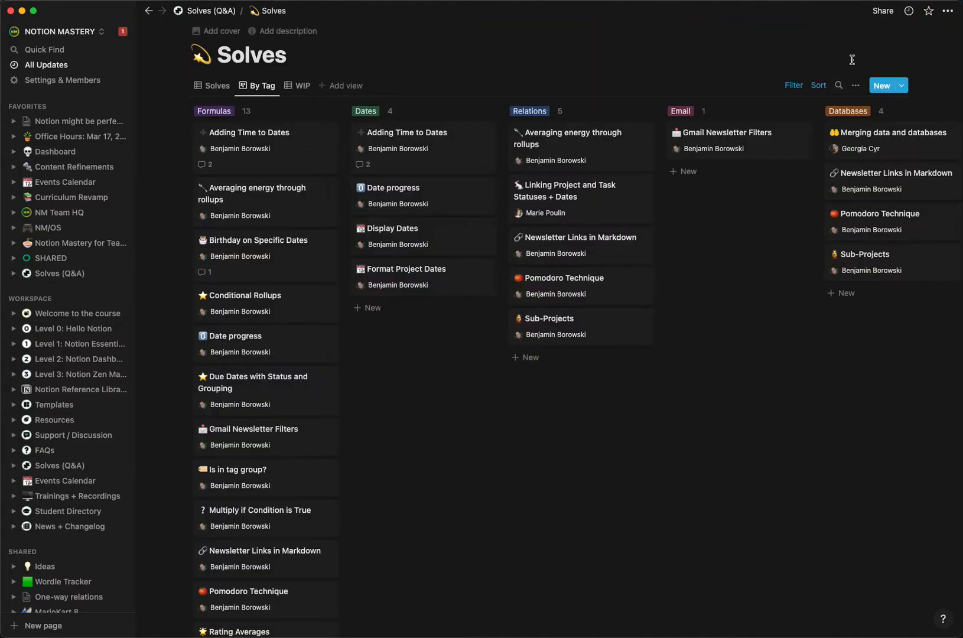
pyautogui.click(883, 11)
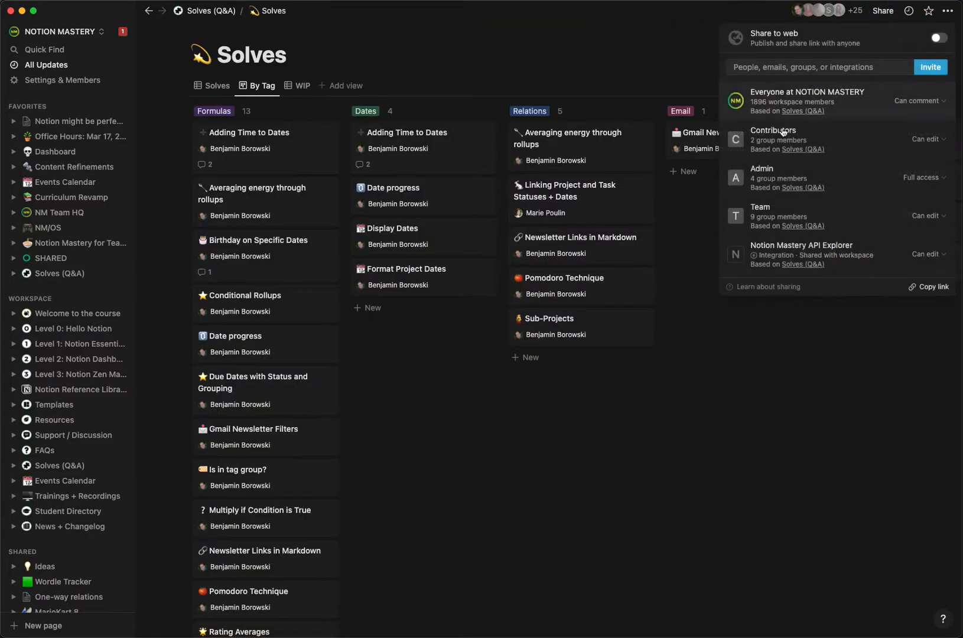
pyautogui.moveTo(924, 138)
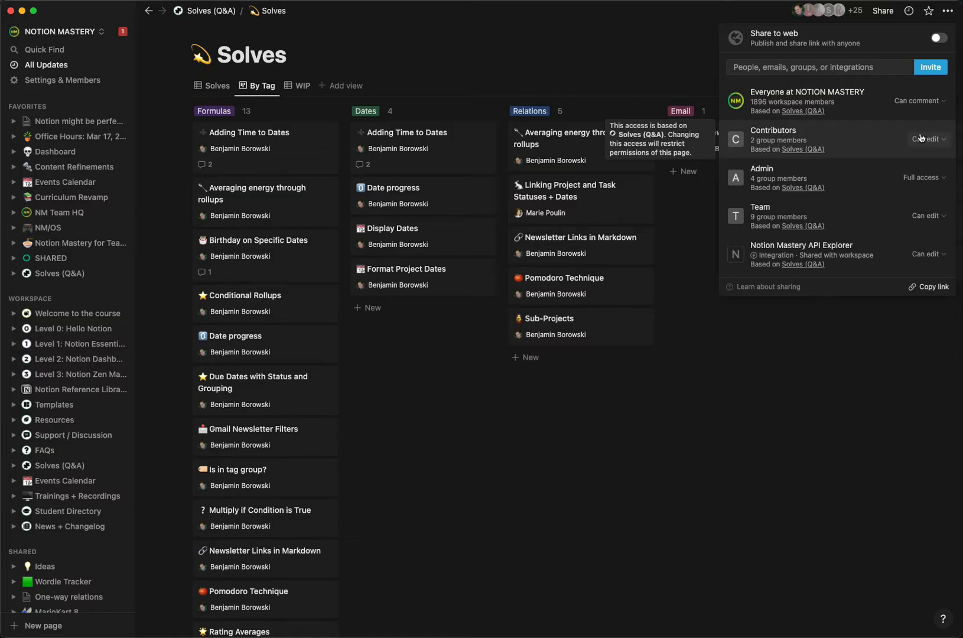
pyautogui.moveTo(904, 182)
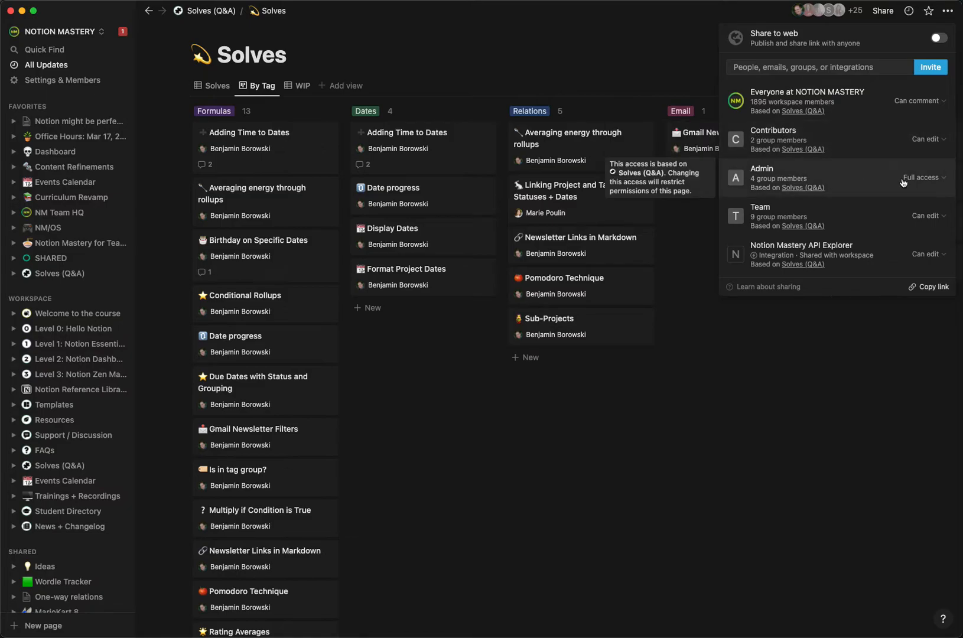
pyautogui.moveTo(854, 210)
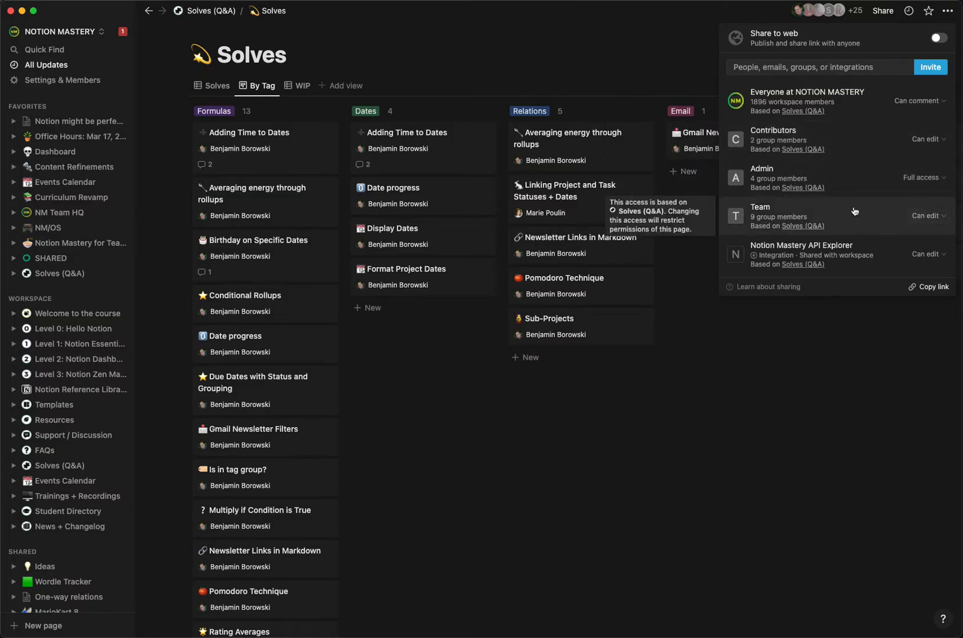
pyautogui.moveTo(905, 98)
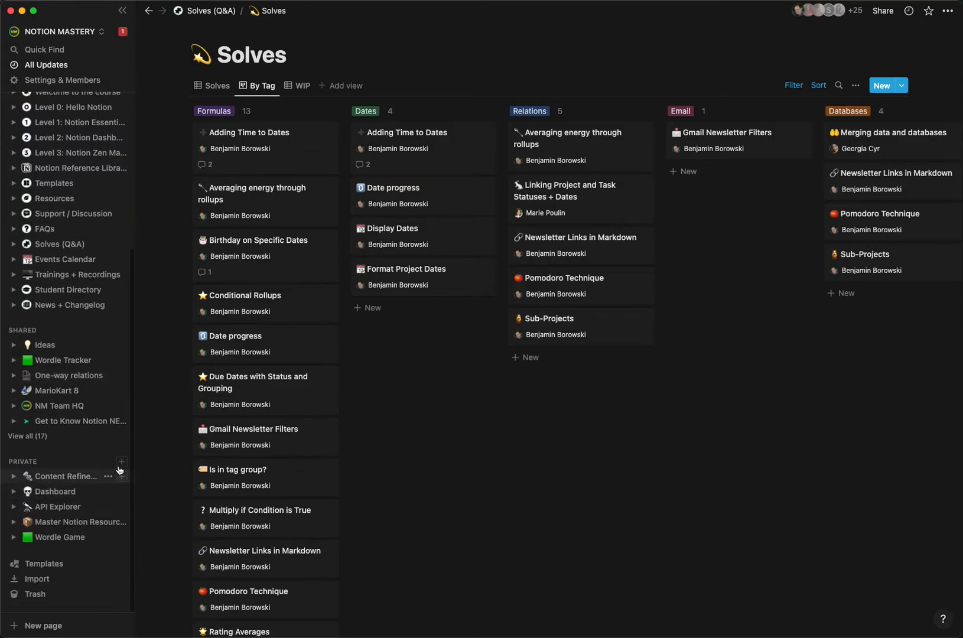
# Create private page 'Solves Test' with a linked view copied from the existing Solves table view
pyautogui.click(122, 461)
pyautogui.write('Solves Test')
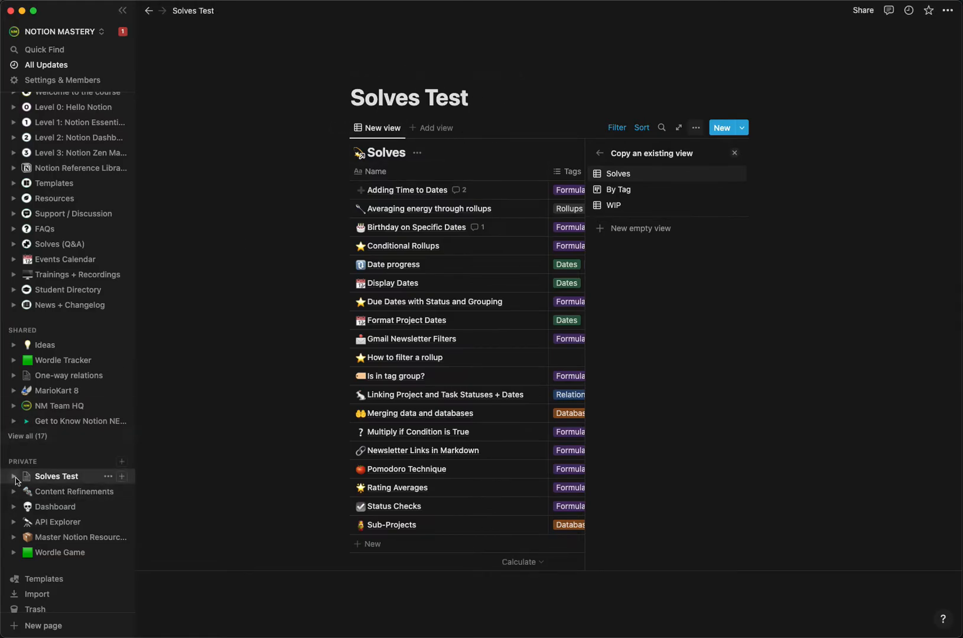
pyautogui.click(618, 173)
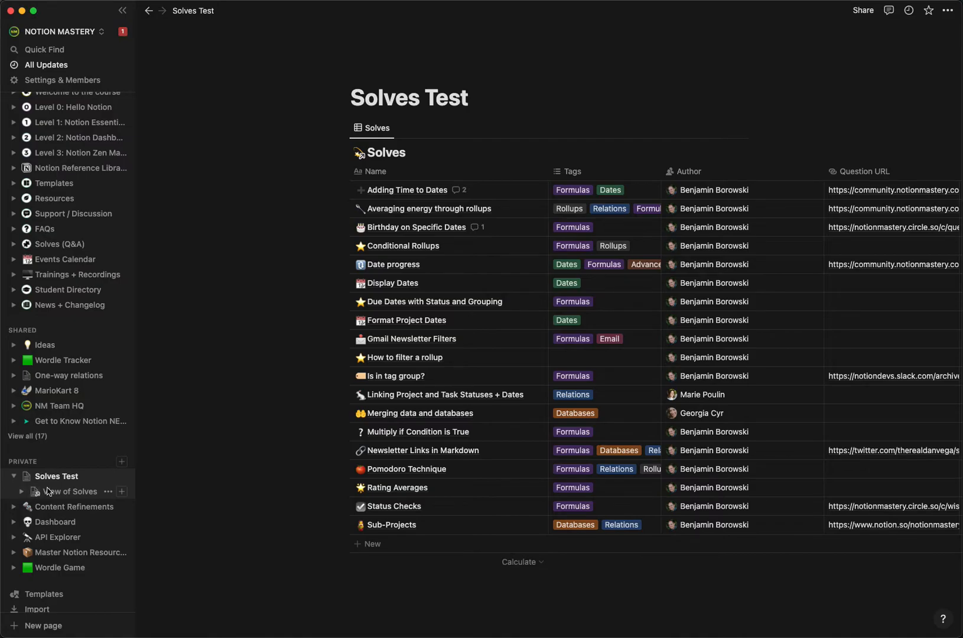
# Review View of Solves sharing (no access, inherited from Solves Test), then return to the original Solves database
pyautogui.click(74, 490)
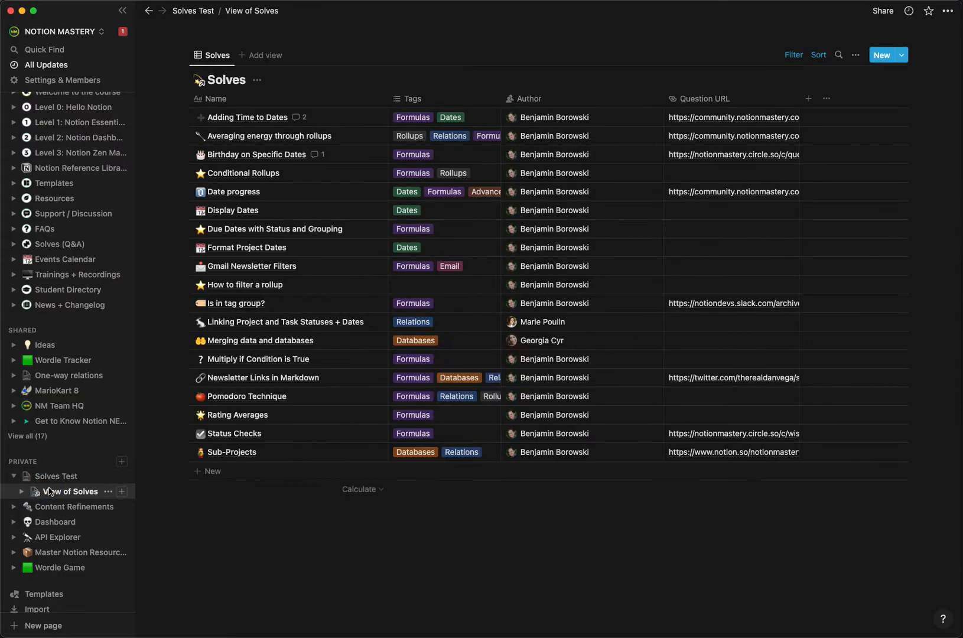
pyautogui.click(883, 11)
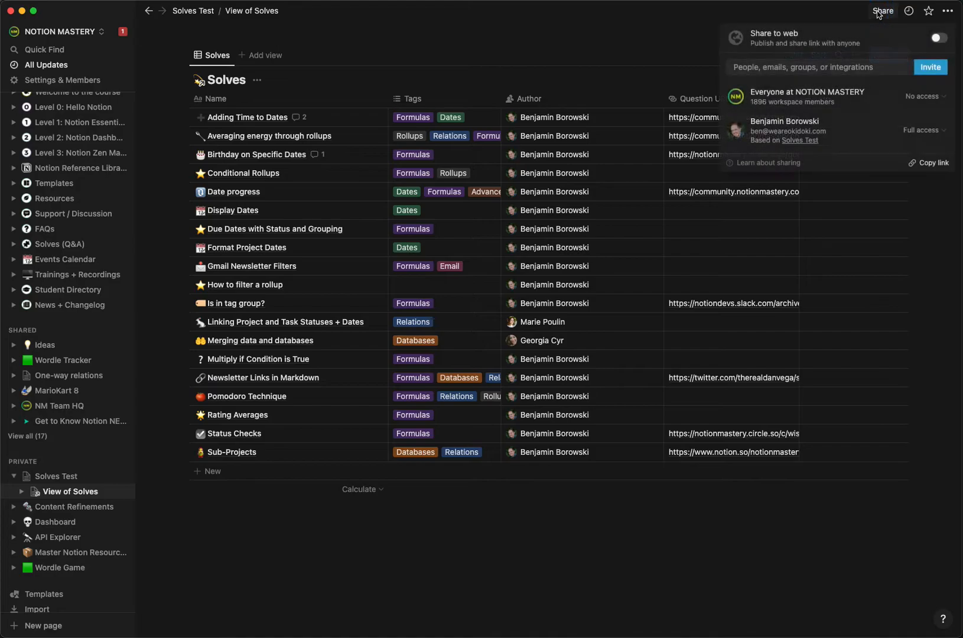
pyautogui.moveTo(883, 10)
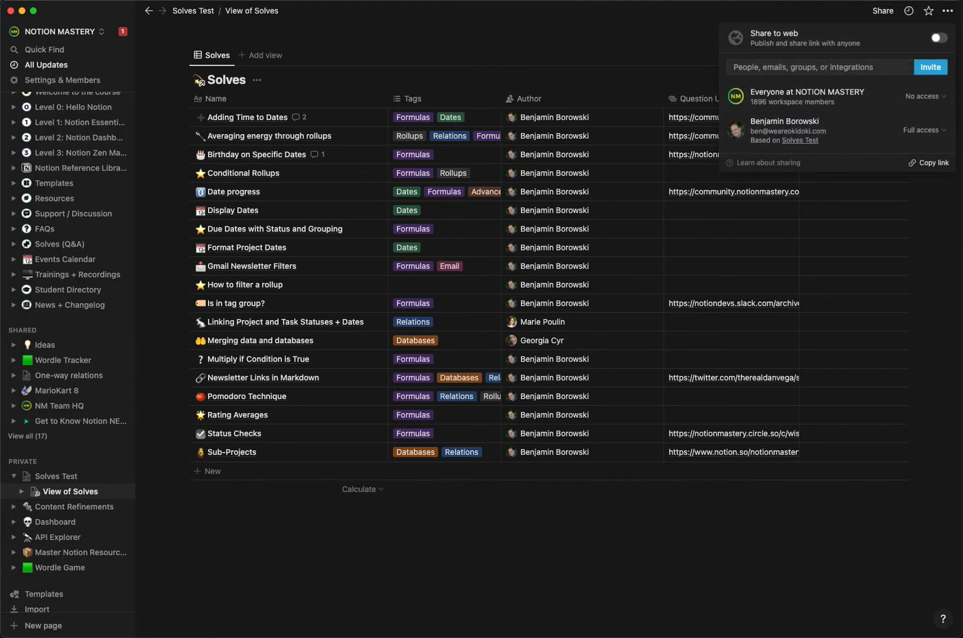
pyautogui.moveTo(949, 154)
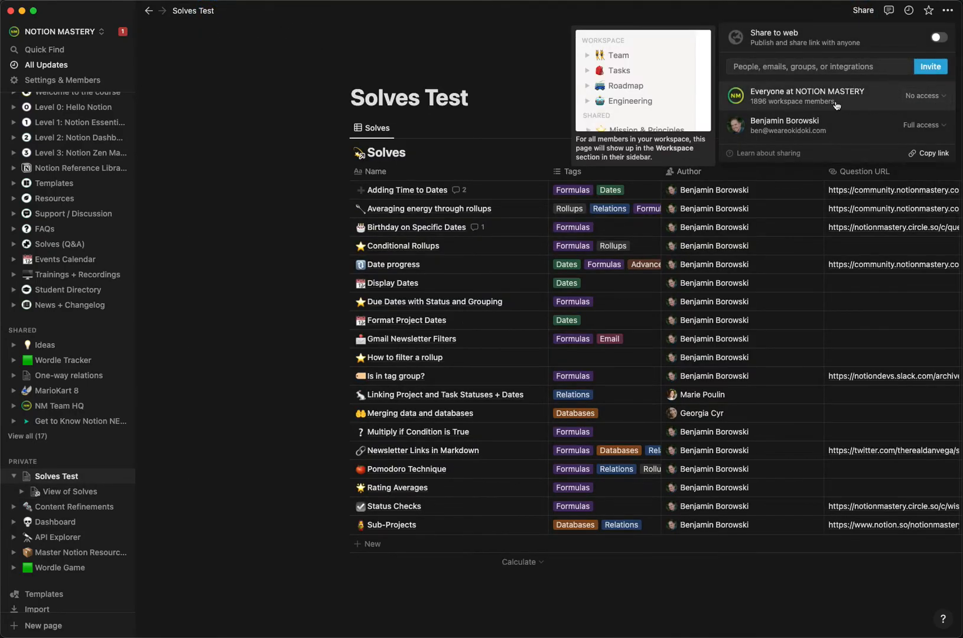
pyautogui.moveTo(639, 157)
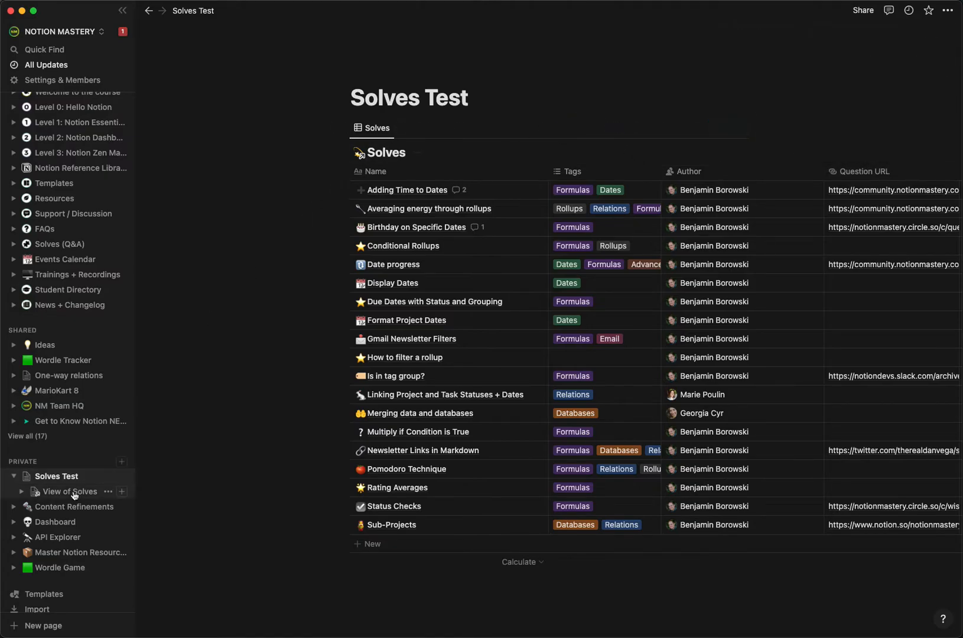
pyautogui.click(882, 10)
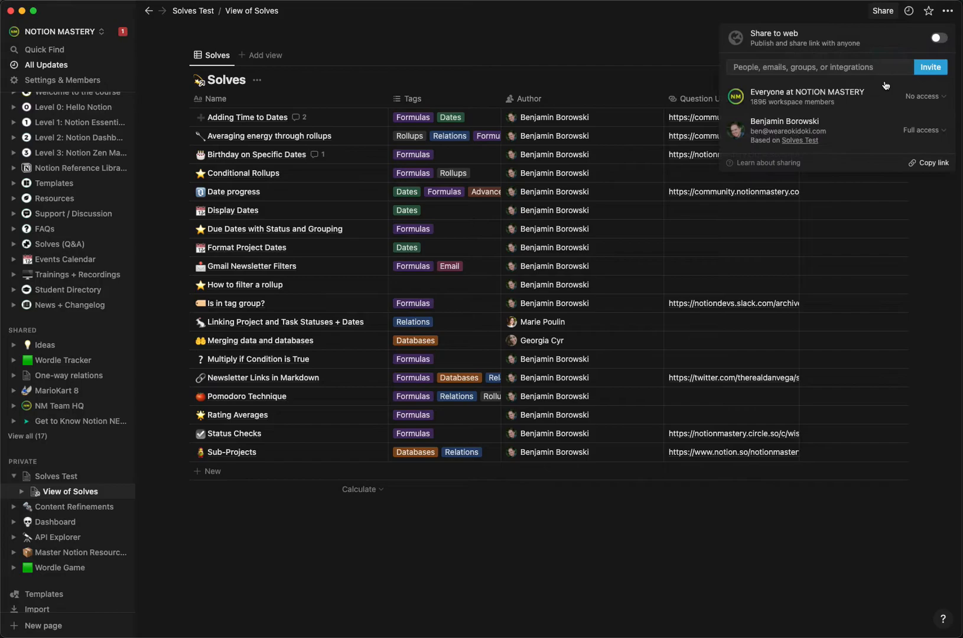
pyautogui.moveTo(49, 483)
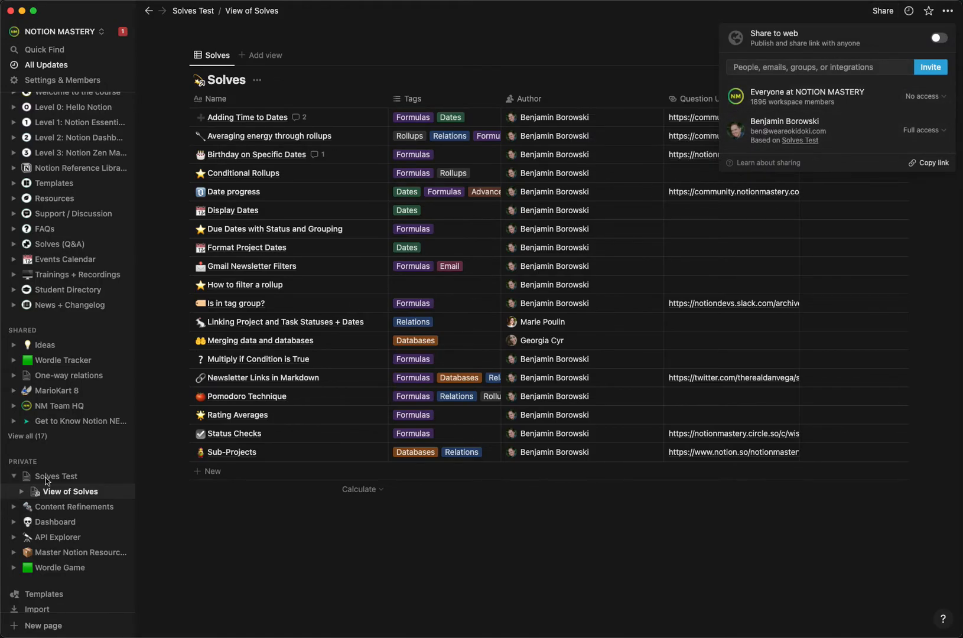
pyautogui.click(243, 86)
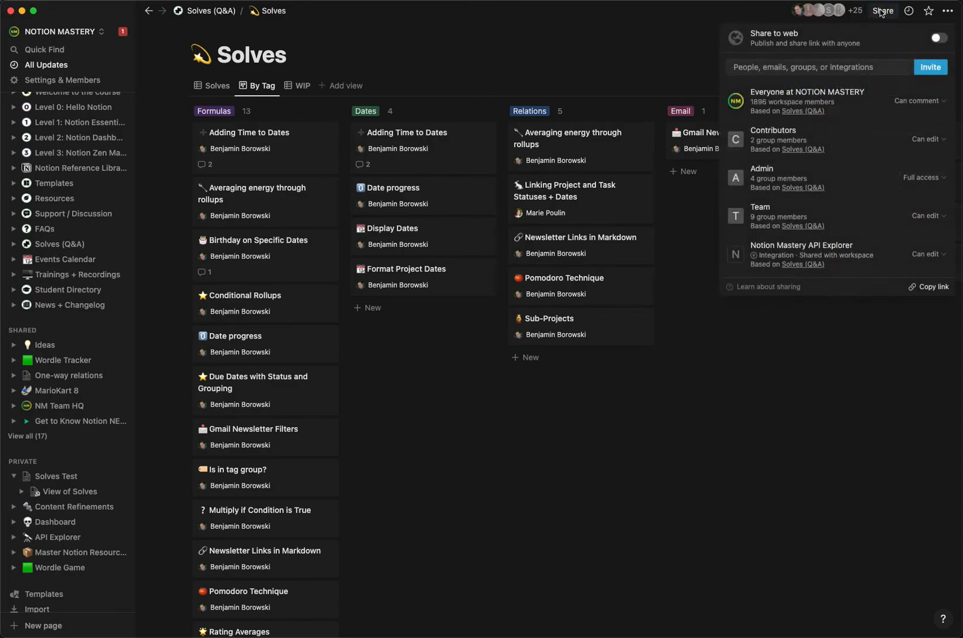
pyautogui.moveTo(919, 127)
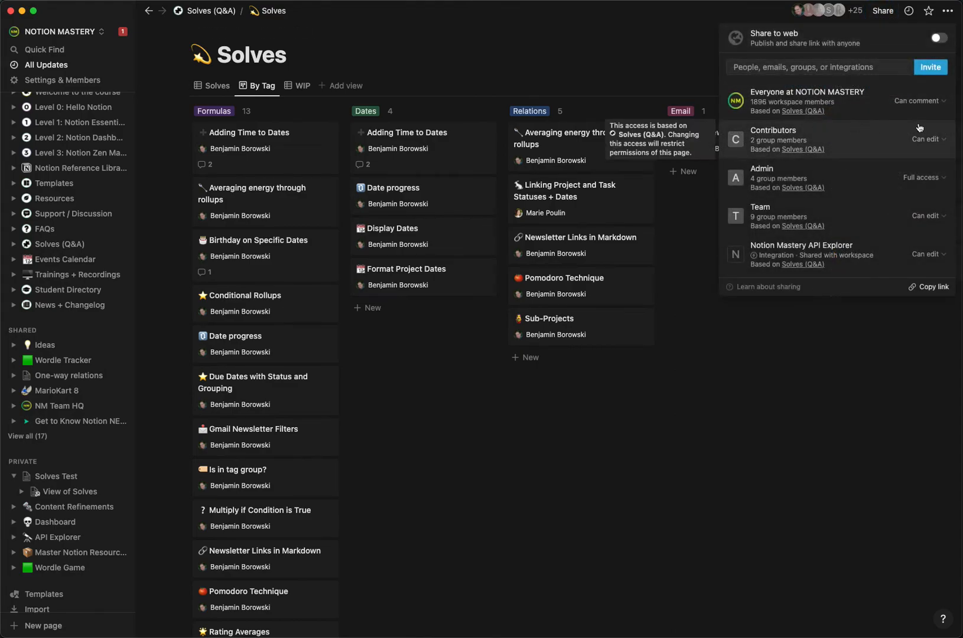
pyautogui.moveTo(827, 178)
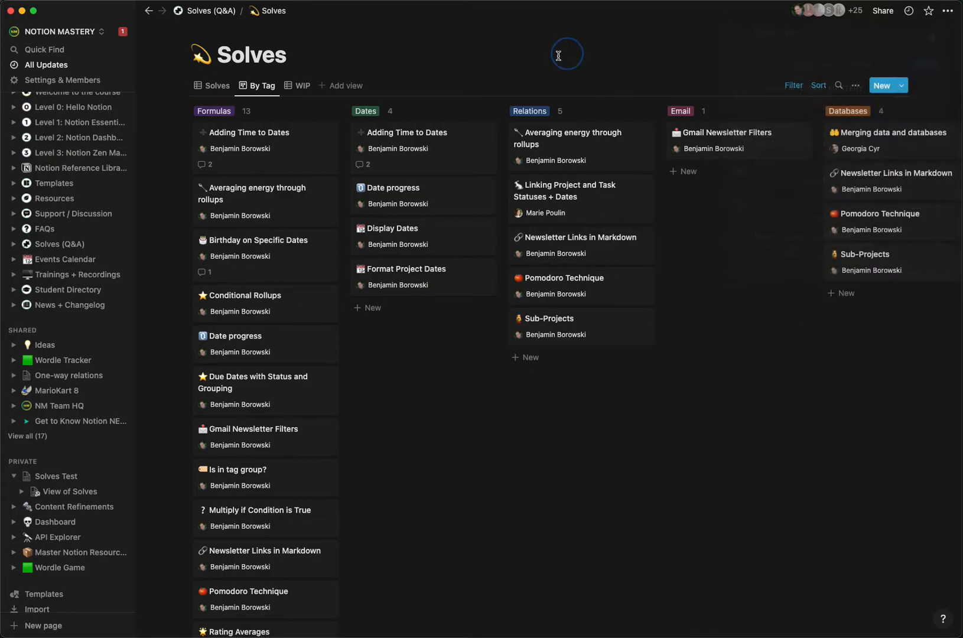
pyautogui.moveTo(394, 71)
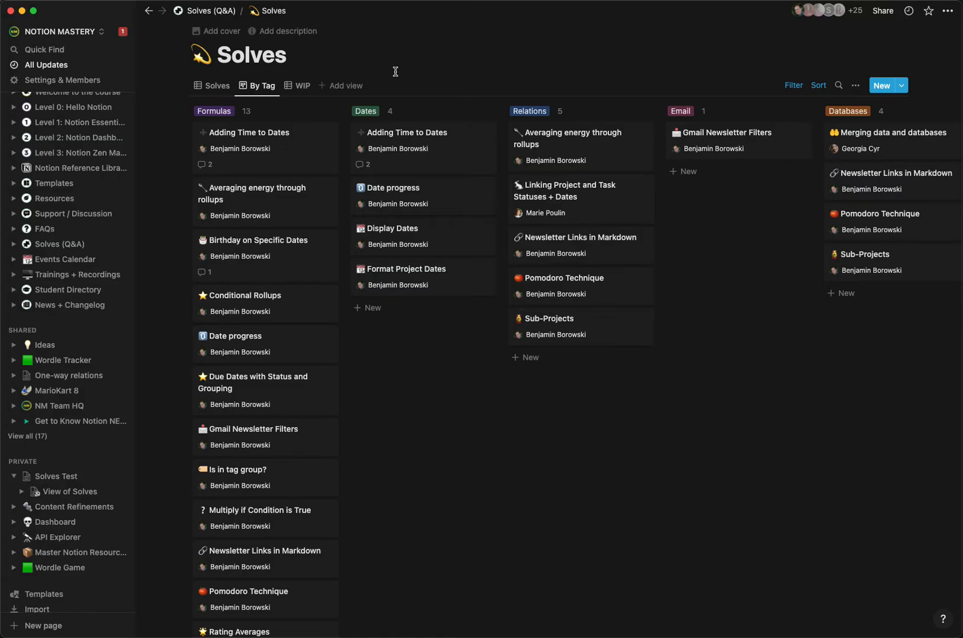
pyautogui.moveTo(232, 32)
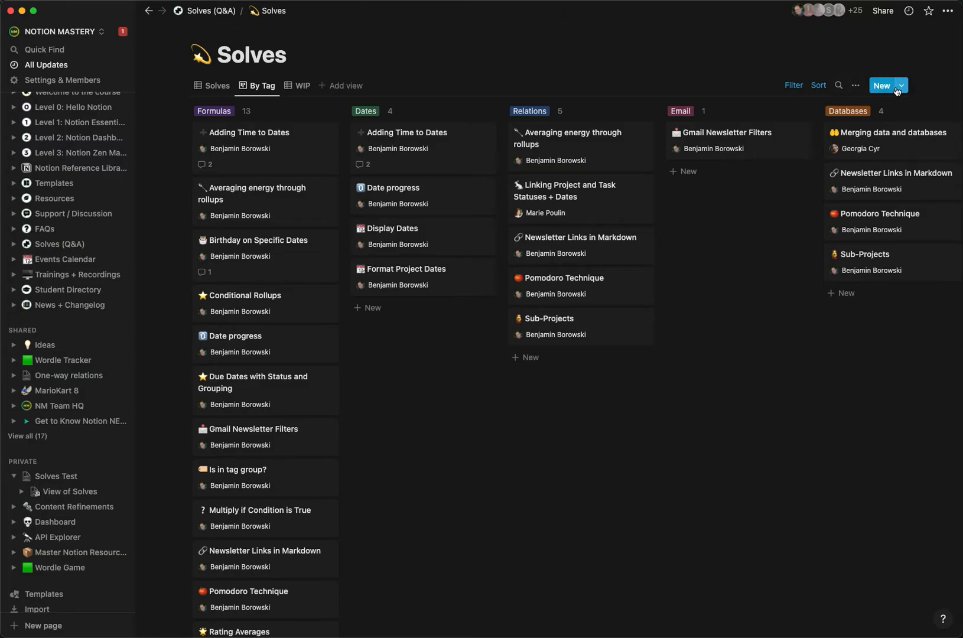
# Return to View of Solves and add a second, still-empty view tab awaiting a data source
pyautogui.click(903, 85)
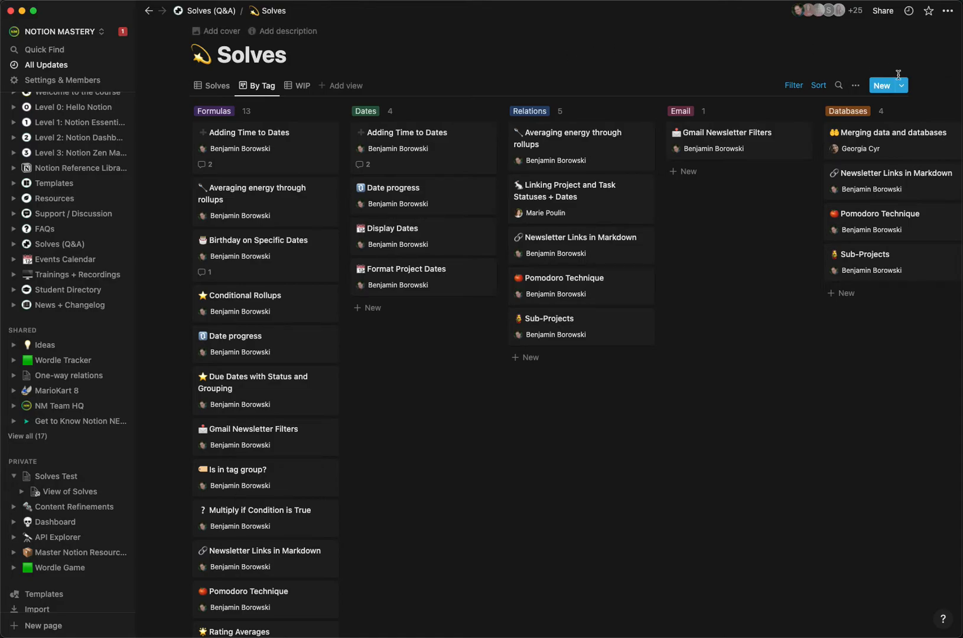
pyautogui.moveTo(899, 112)
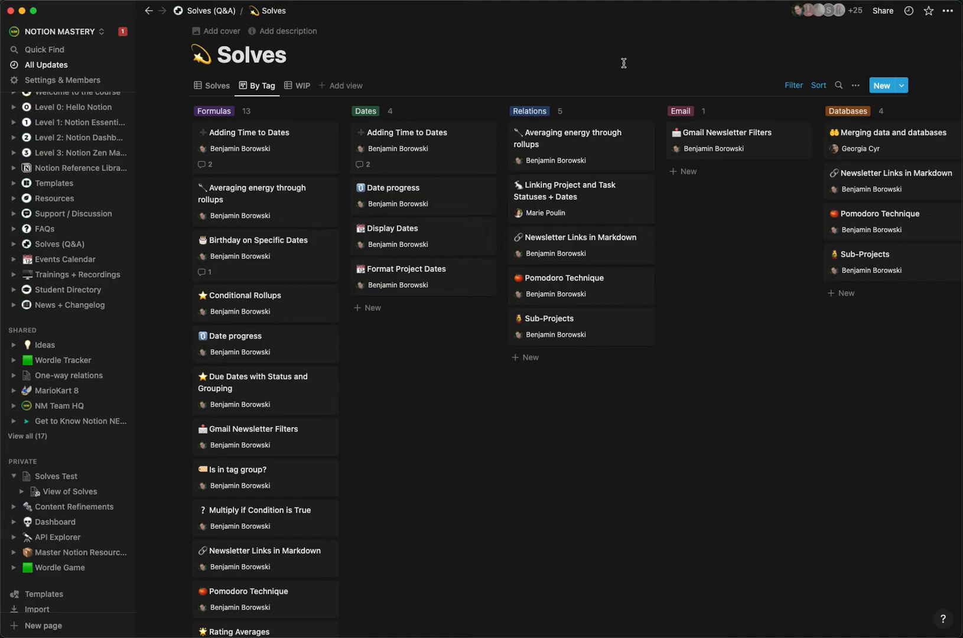
pyautogui.moveTo(492, 97)
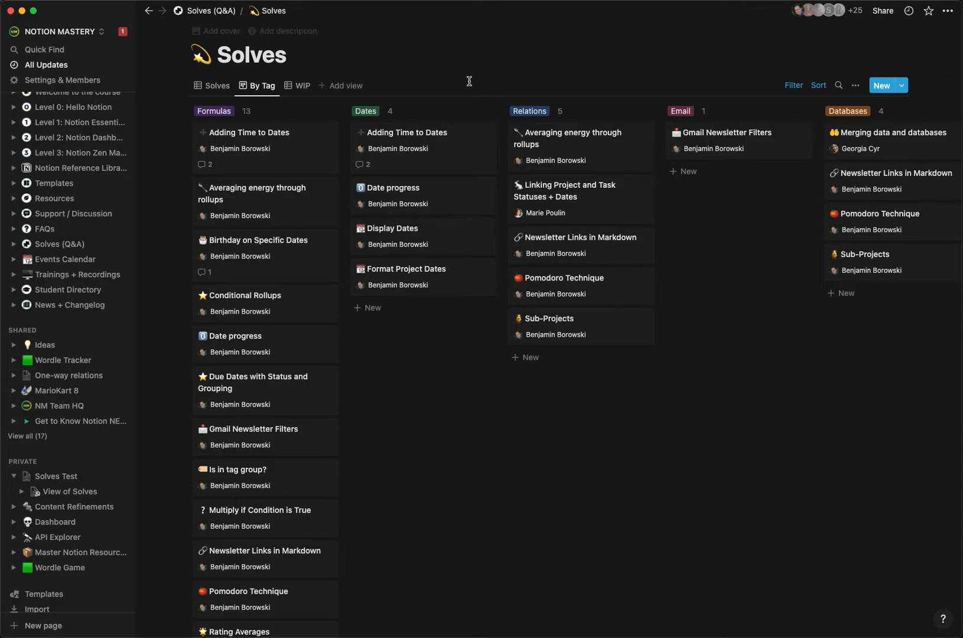
pyautogui.click(75, 494)
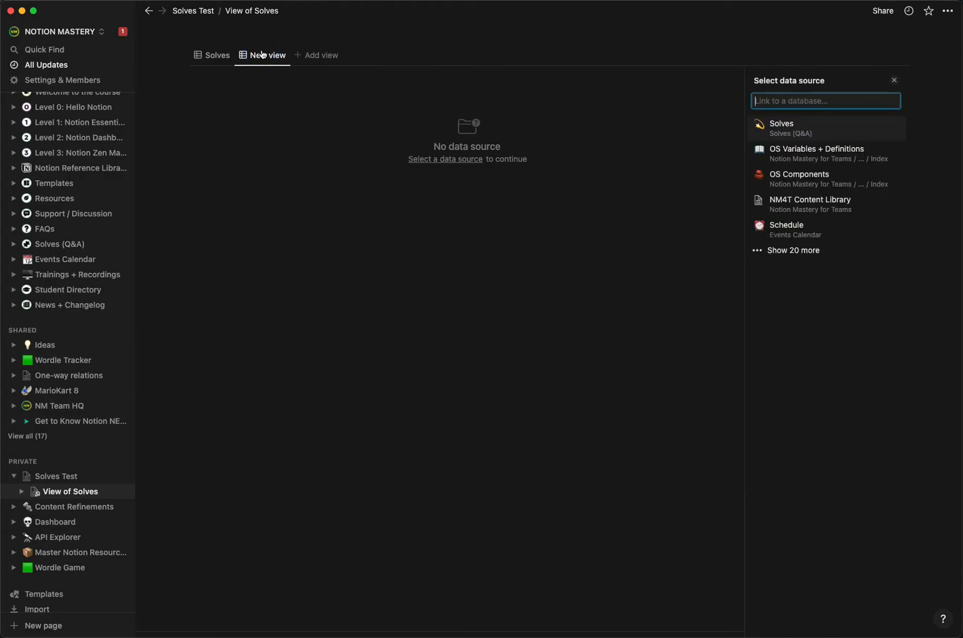
# Link the new Default tab to OS Variables + Definitions and compare it with the Solves tab, checking sharing
pyautogui.click(816, 153)
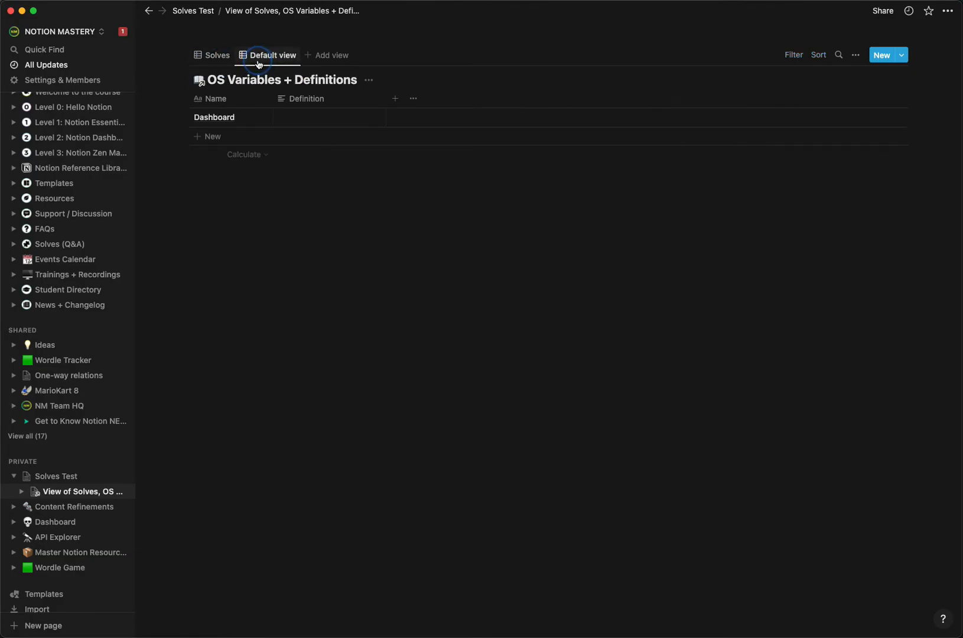
pyautogui.click(215, 55)
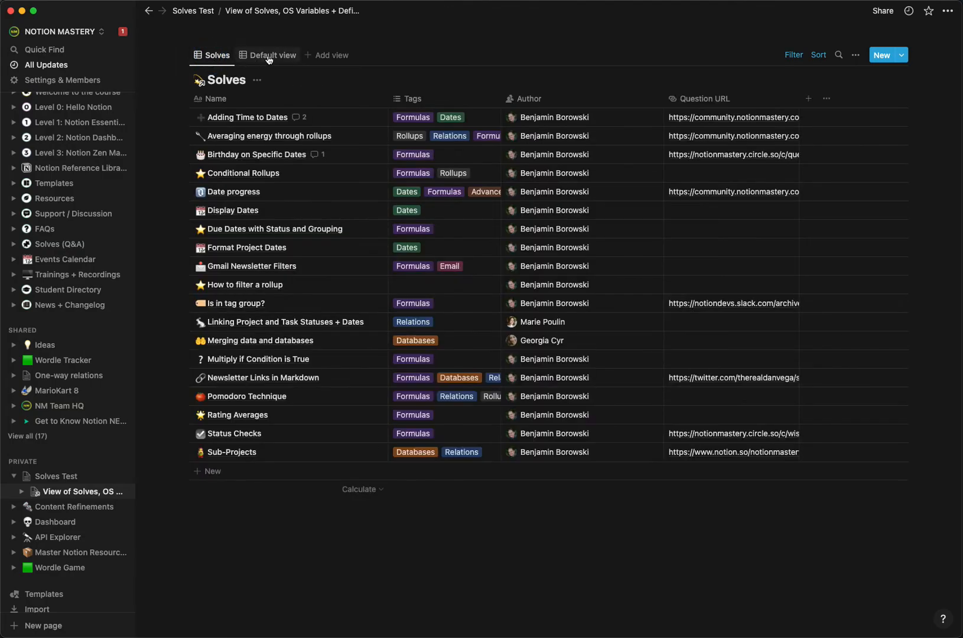
pyautogui.click(272, 54)
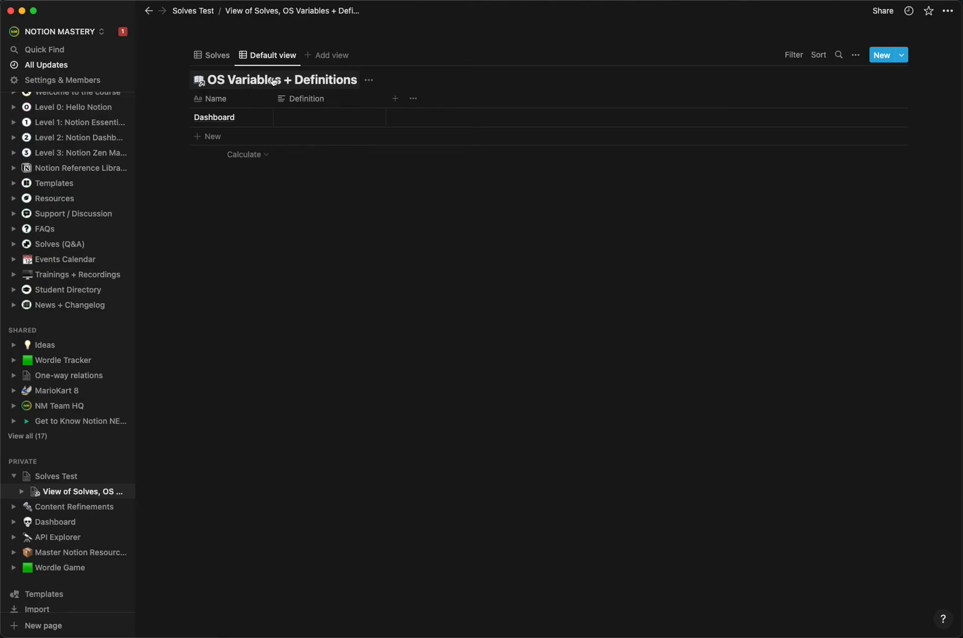
pyautogui.moveTo(414, 51)
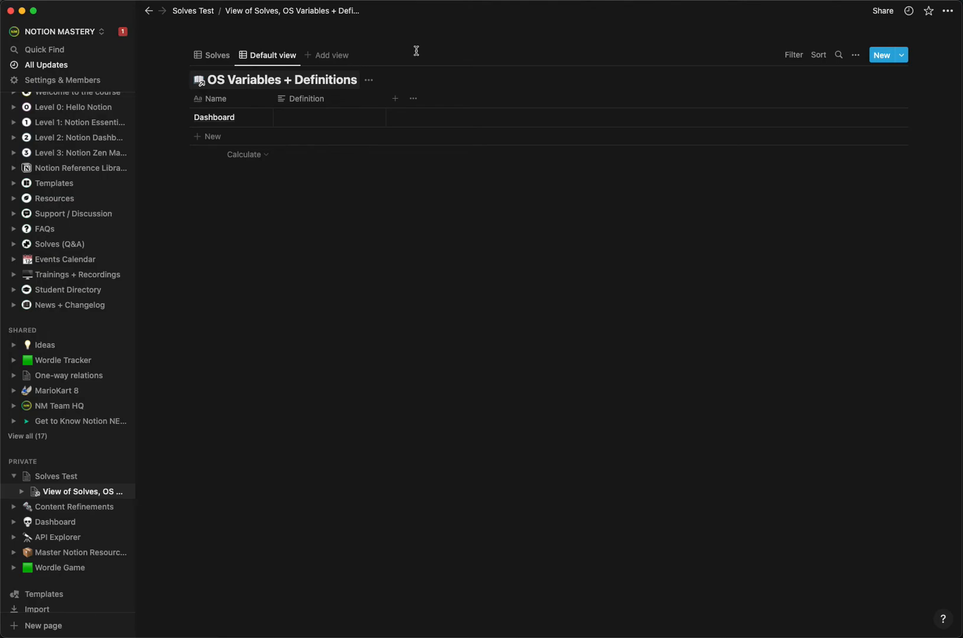
pyautogui.click(881, 10)
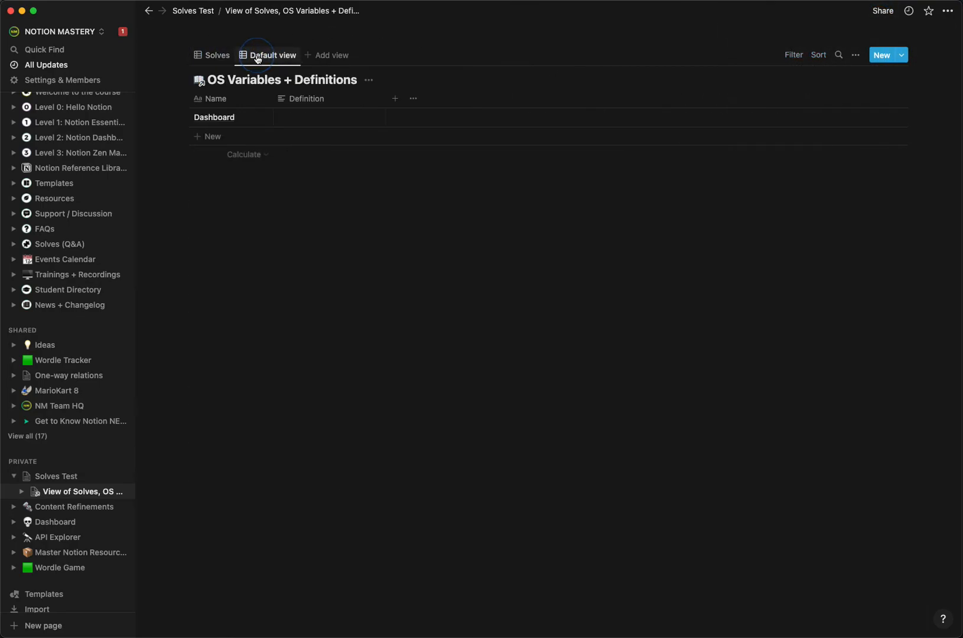
pyautogui.click(216, 54)
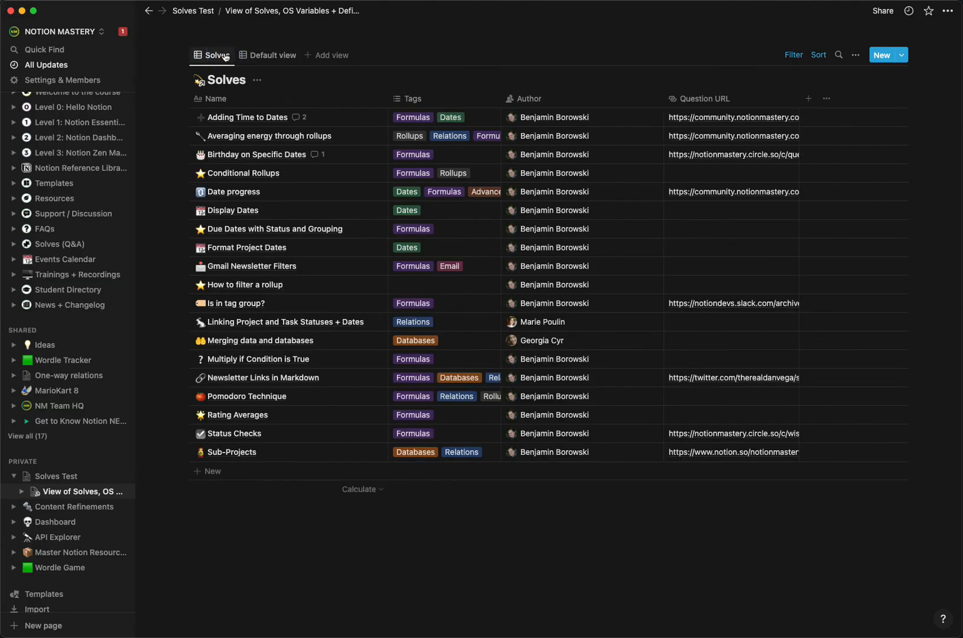